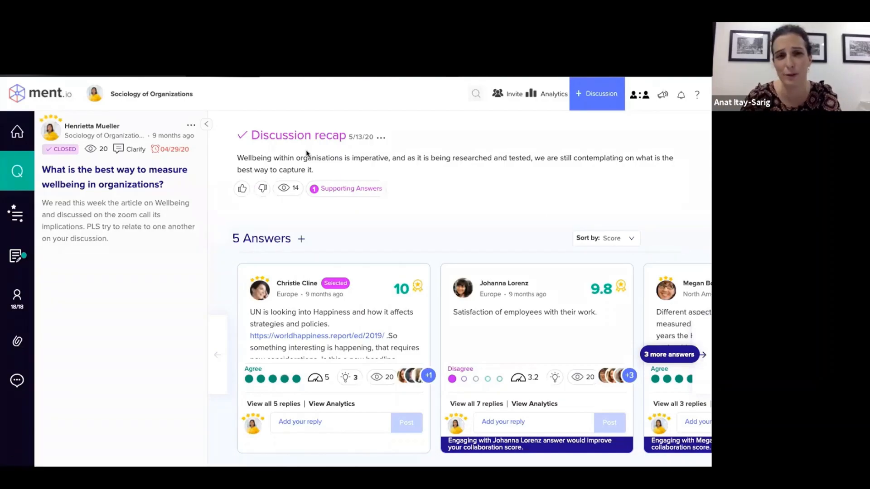
# Scroll the answers overview toward Christie Cline's score-10 answer card.
pyautogui.scroll(-3)
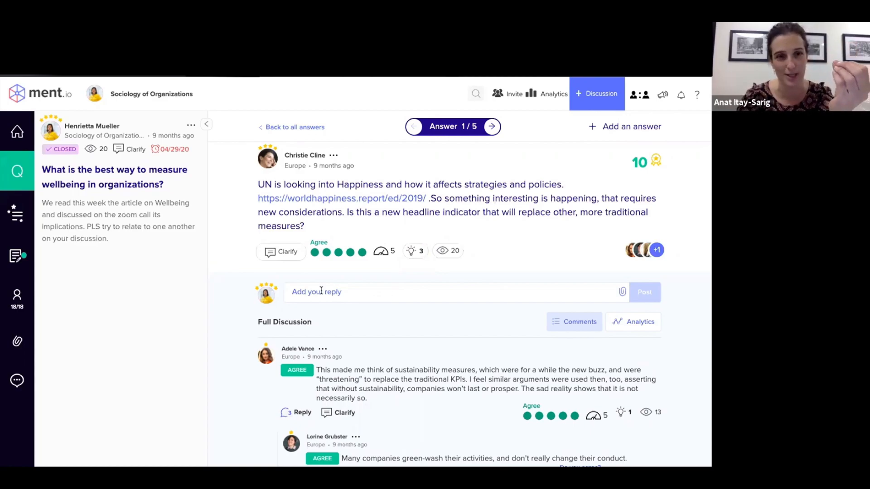
pyautogui.click(317, 291)
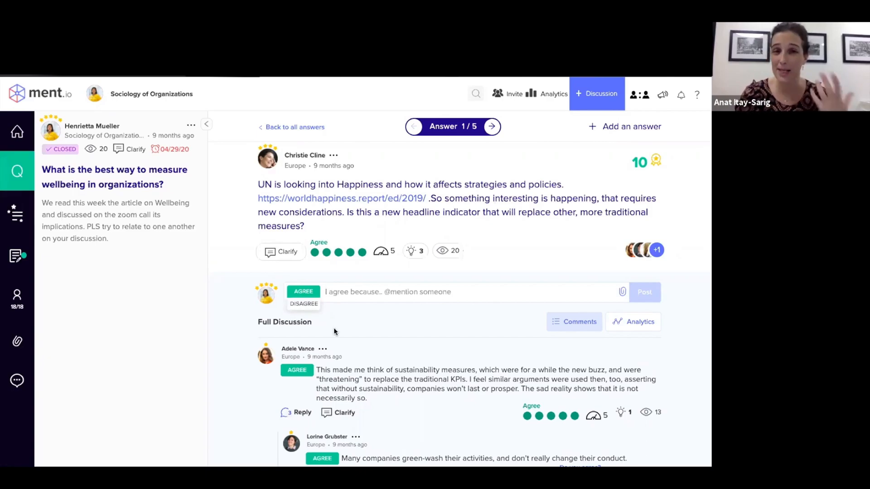
pyautogui.scroll(-3)
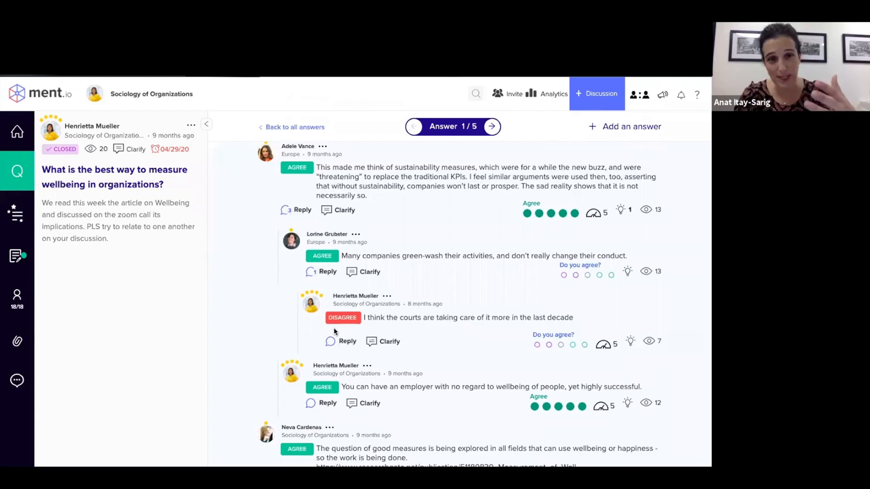
pyautogui.scroll(-3)
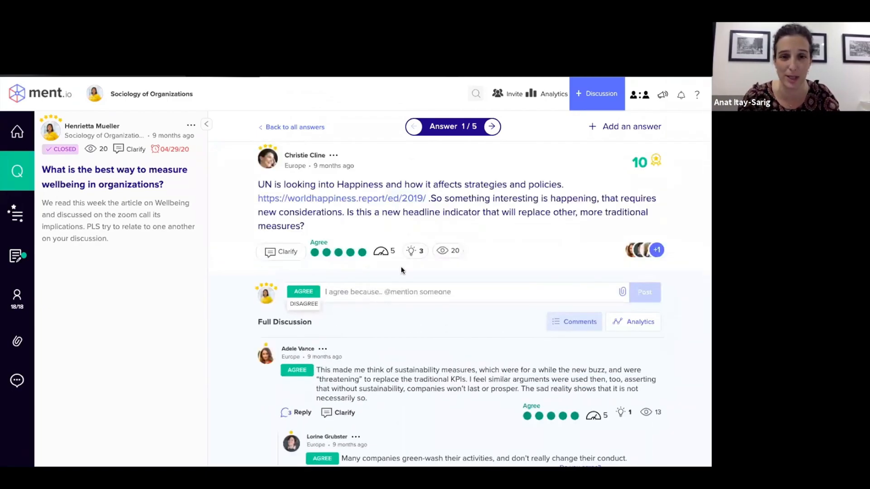
pyautogui.click(491, 126)
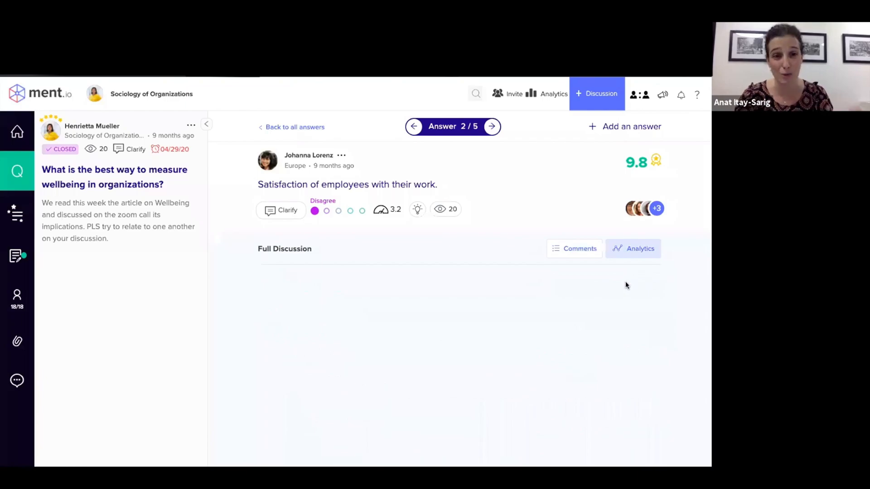
# Switch the answer's vote breakdown from Country to Industry, then return to its Comments thread.
pyautogui.click(633, 248)
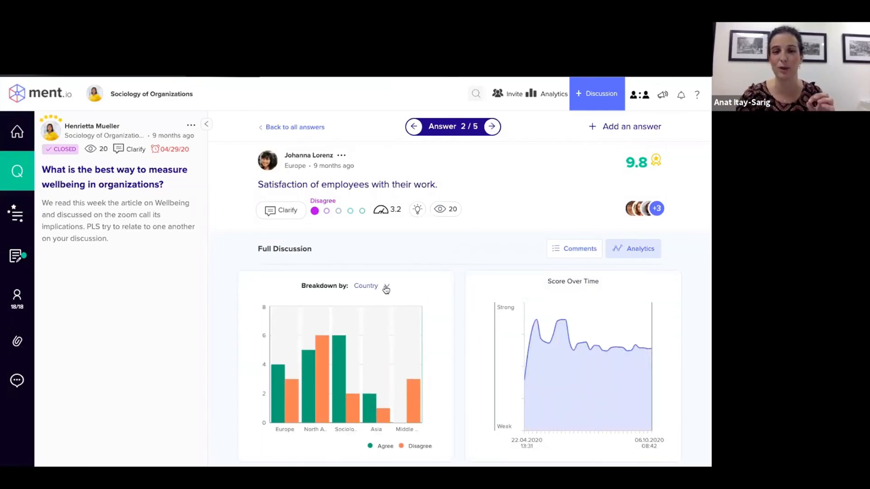
pyautogui.click(387, 285)
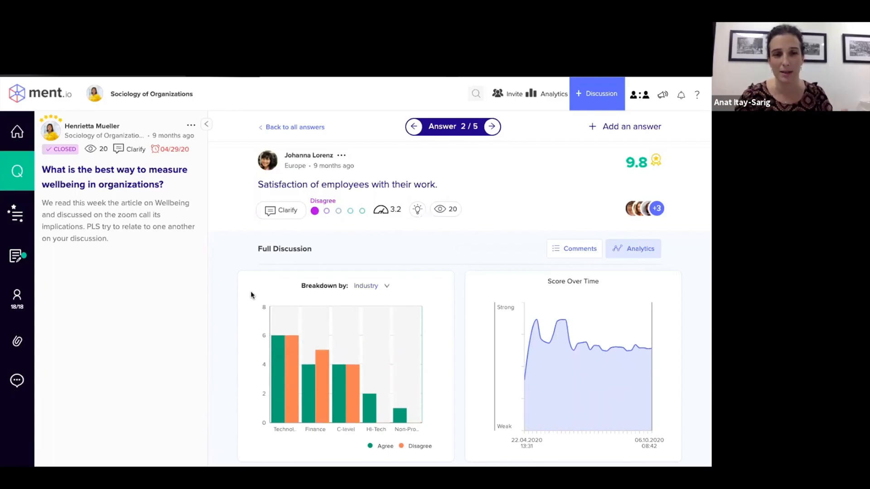
pyautogui.click(573, 248)
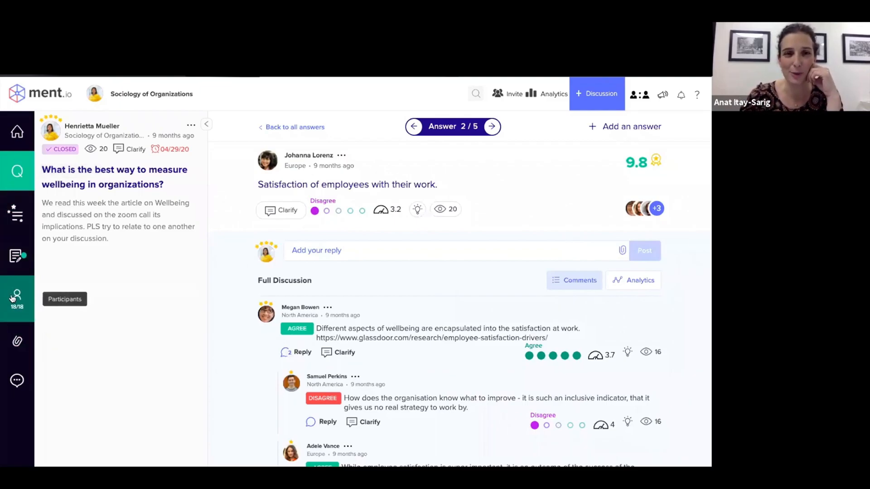
# Show the 18 participants with their activity counts, then the discussion's activity log.
pyautogui.click(17, 299)
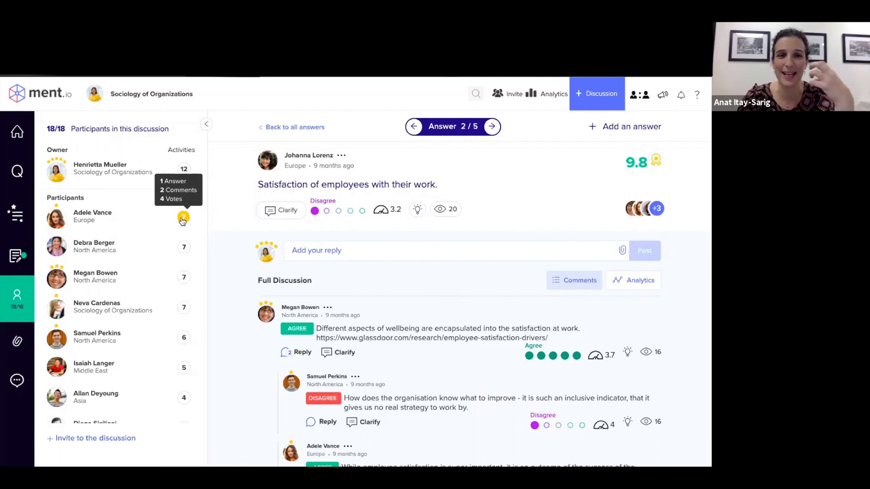
pyautogui.moveTo(184, 246)
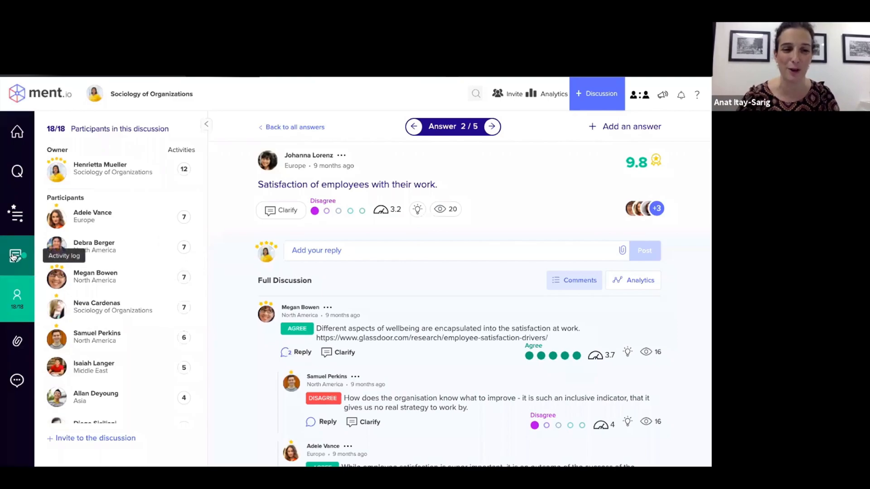
pyautogui.click(16, 255)
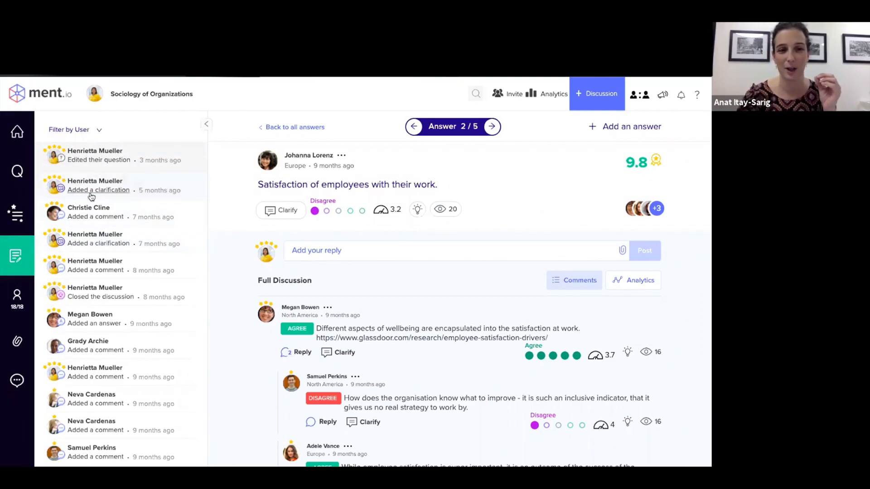
# Jump from a log entry to Megan Bowen's 6.2-scored third answer, then show the discussion highlights.
pyautogui.click(491, 126)
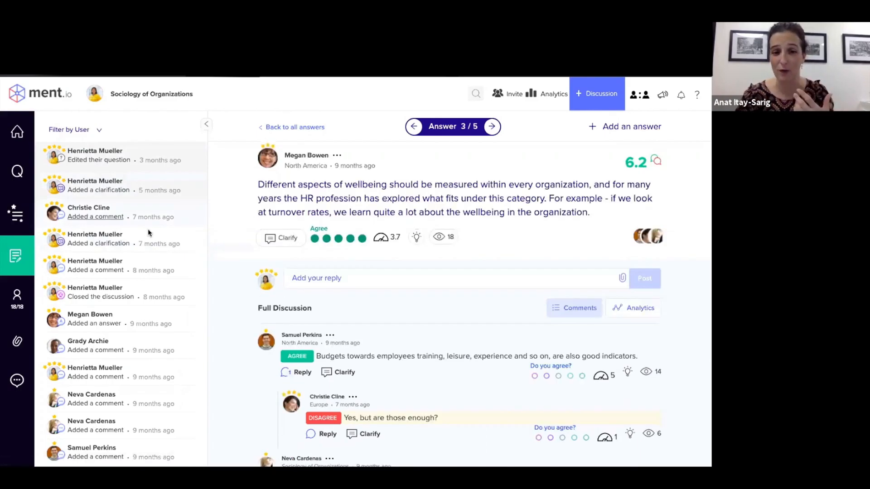
pyautogui.click(17, 213)
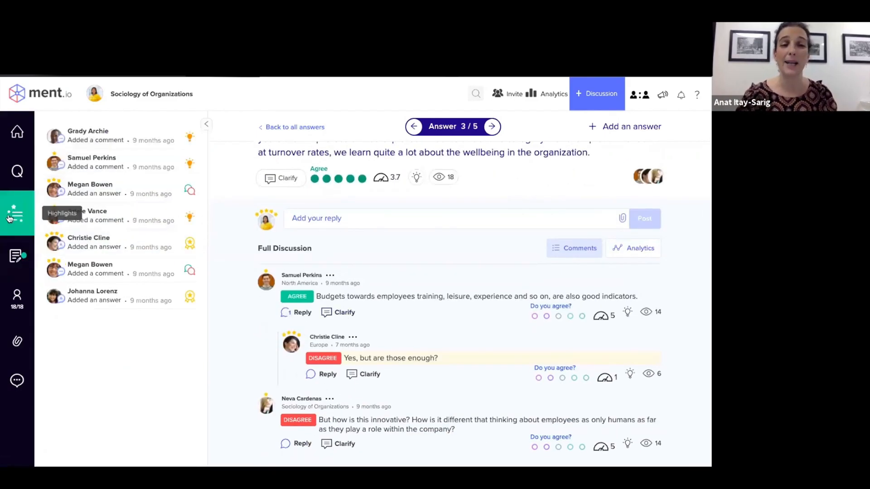
pyautogui.moveTo(128, 350)
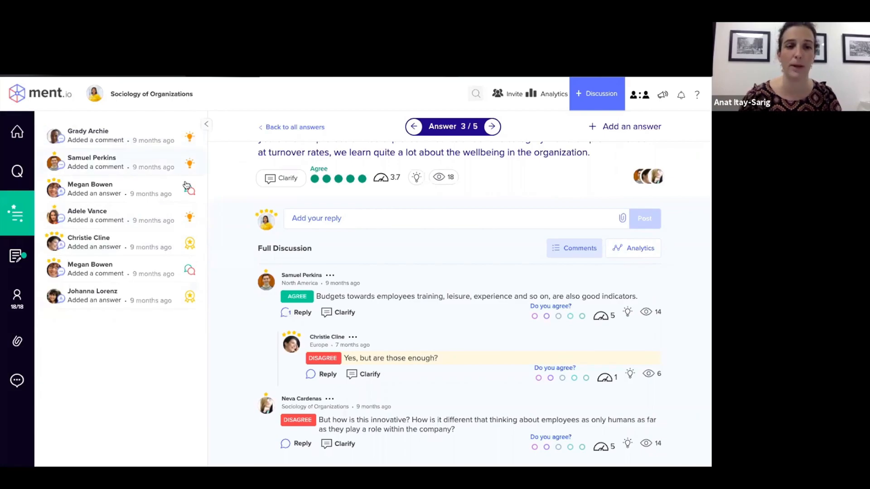
pyautogui.moveTo(190, 245)
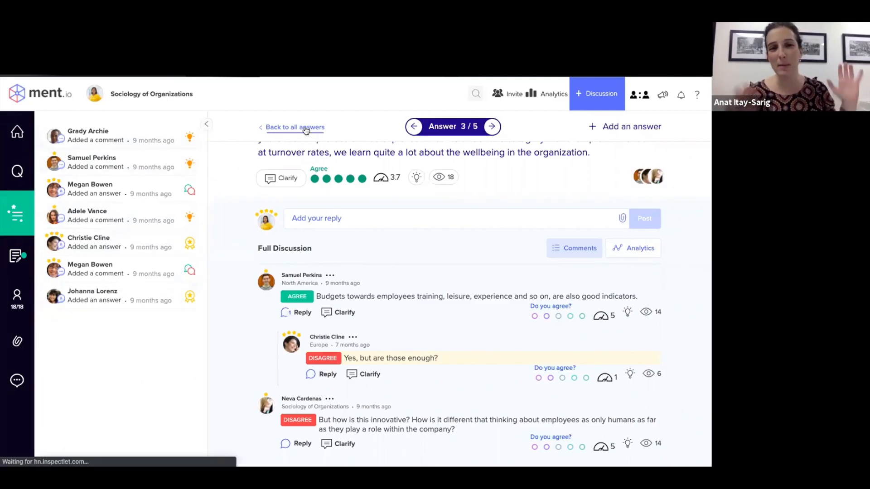
# Return from the third answer to the recap and score-sorted overview of all five answers.
pyautogui.click(294, 127)
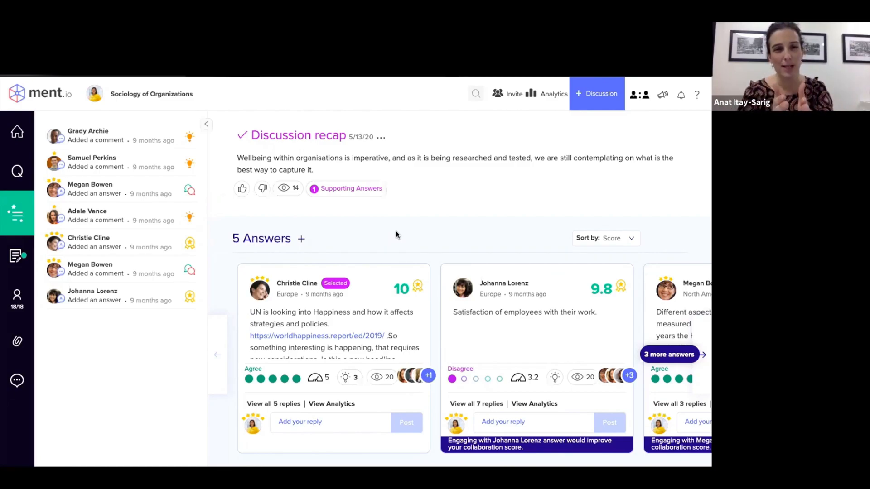
pyautogui.moveTo(381, 225)
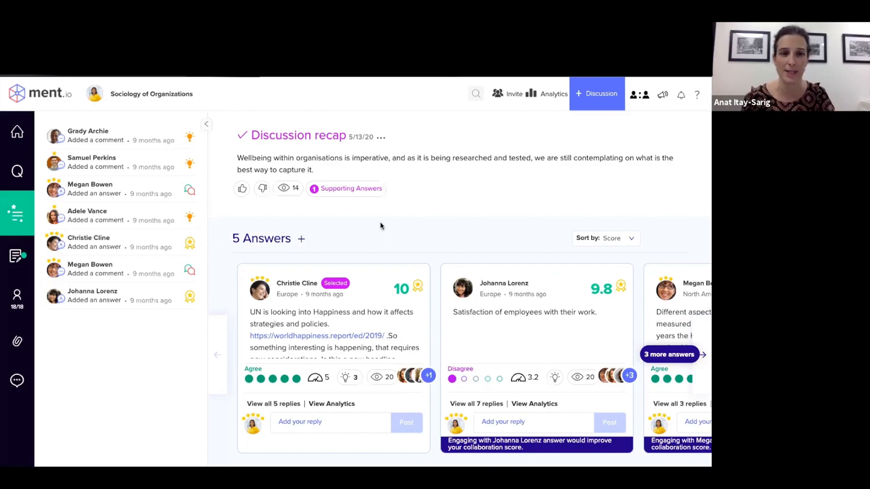
pyautogui.moveTo(293, 261)
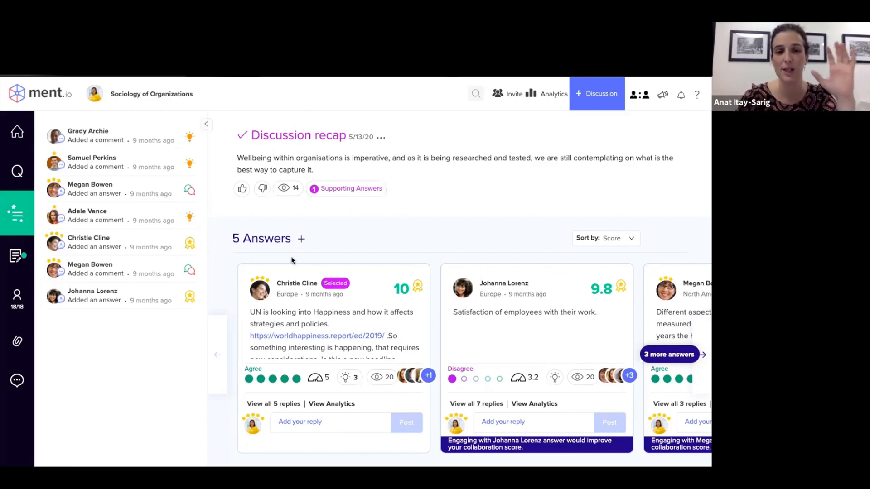
pyautogui.moveTo(551, 94)
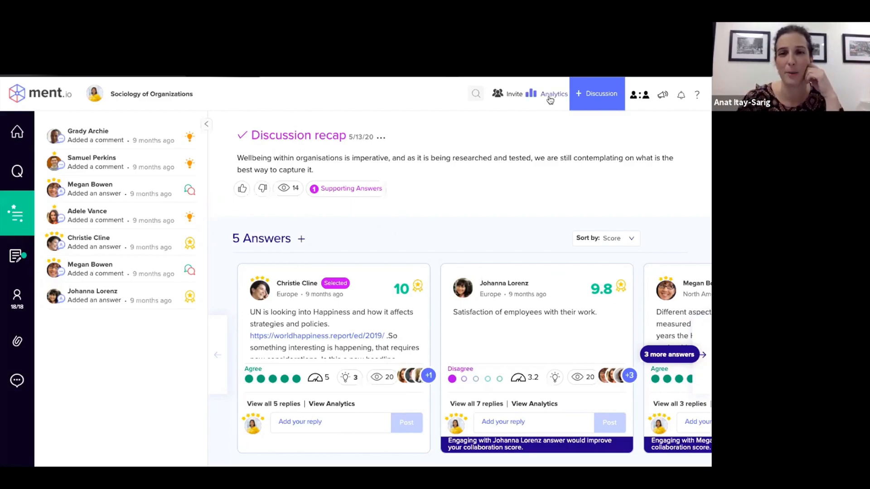
# Review Team Analytics — discussion quality, 29% collaboration, activity over time, 18 participants — then reopen the Analytics menu.
pyautogui.click(553, 93)
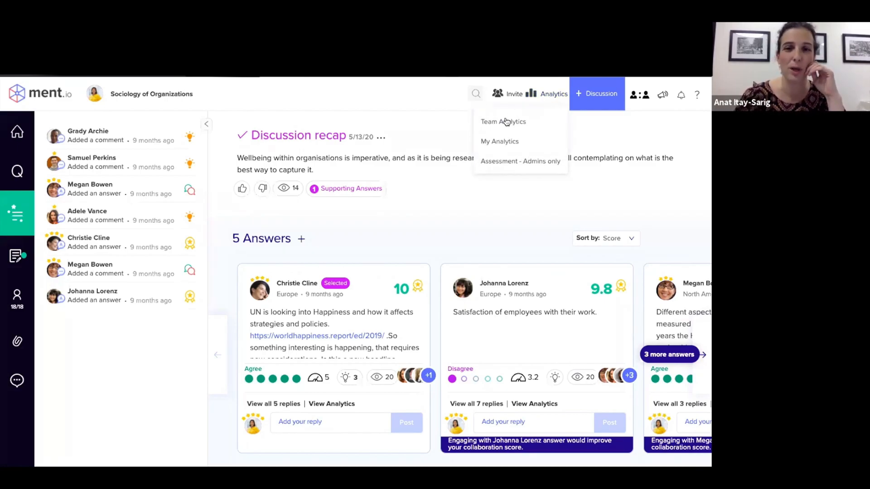
pyautogui.click(503, 121)
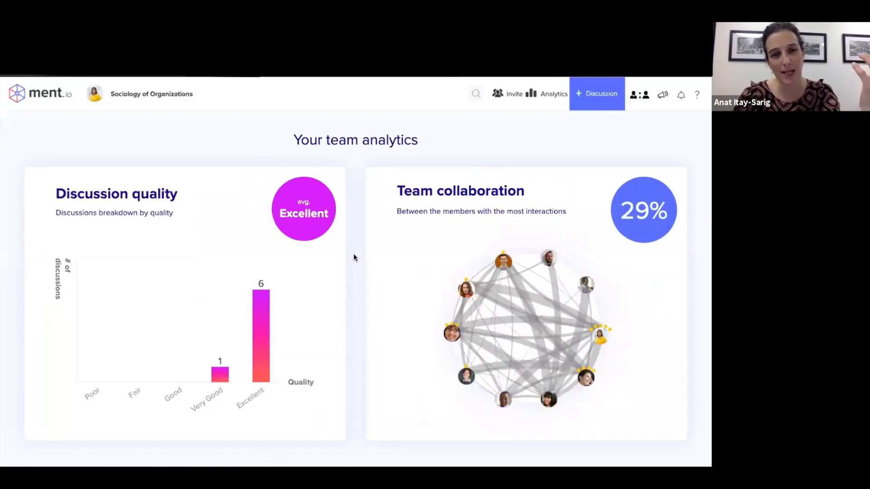
pyautogui.moveTo(417, 344)
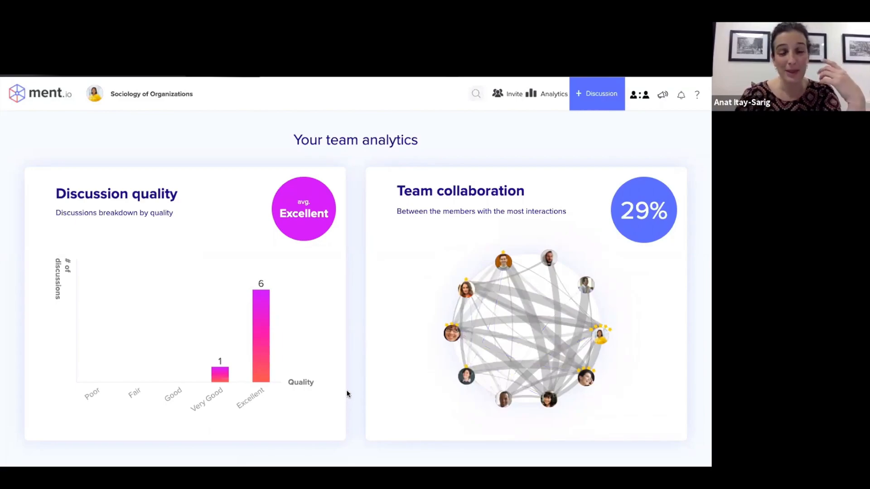
pyautogui.scroll(-3)
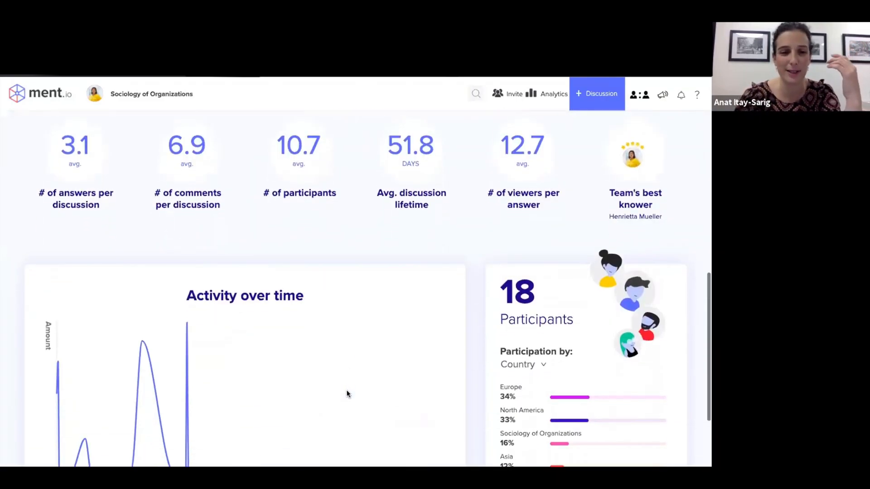
pyautogui.scroll(-3)
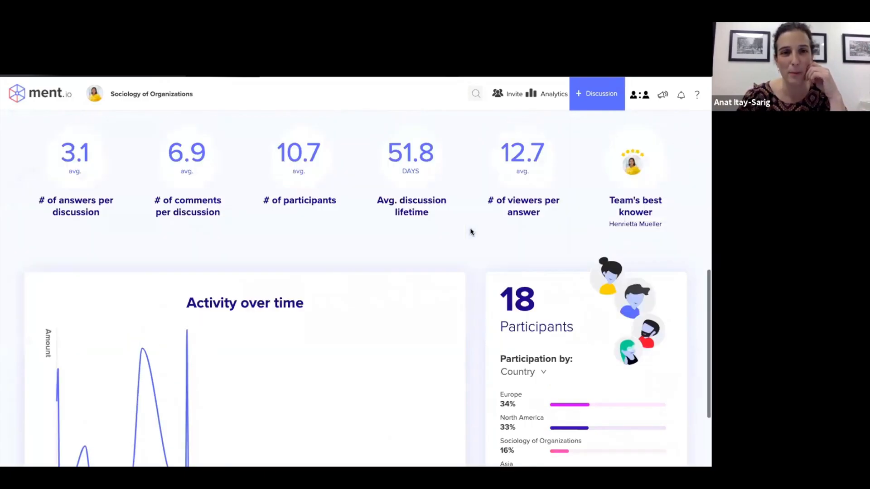
pyautogui.click(552, 94)
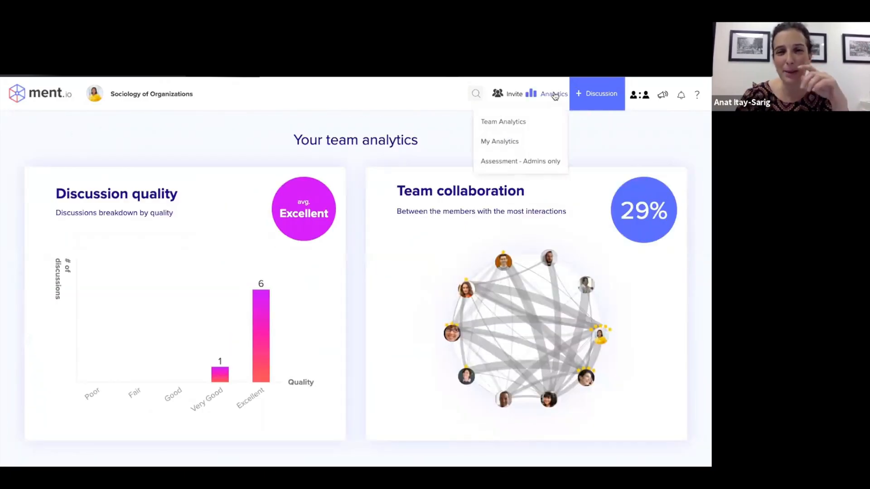
pyautogui.moveTo(498, 142)
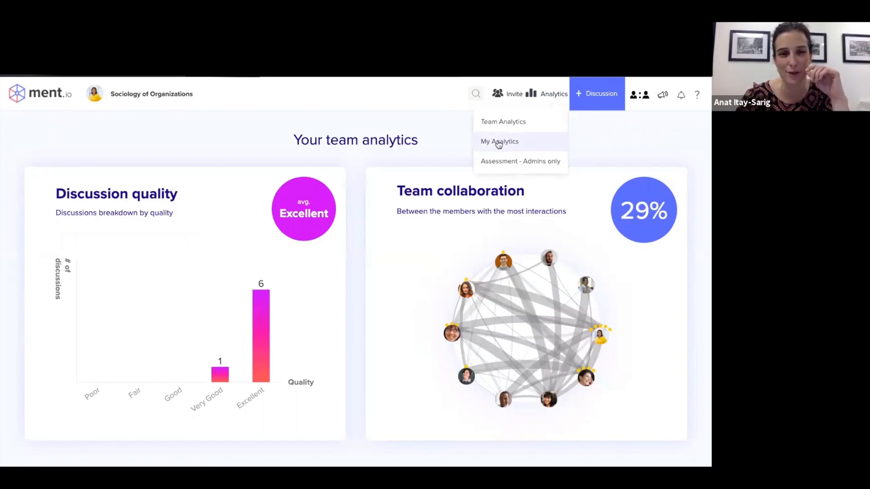
# View My Analytics against team averages: thought distance, cognitive map and top collaborator.
pyautogui.click(498, 141)
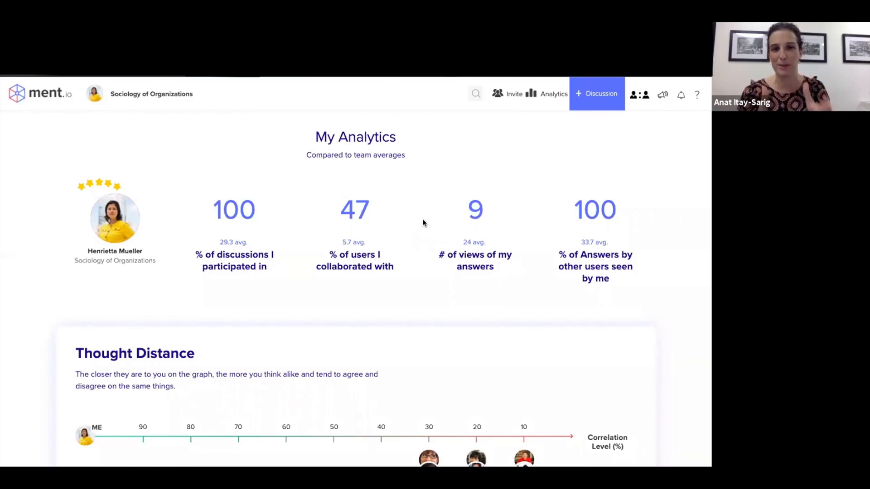
pyautogui.moveTo(592, 177)
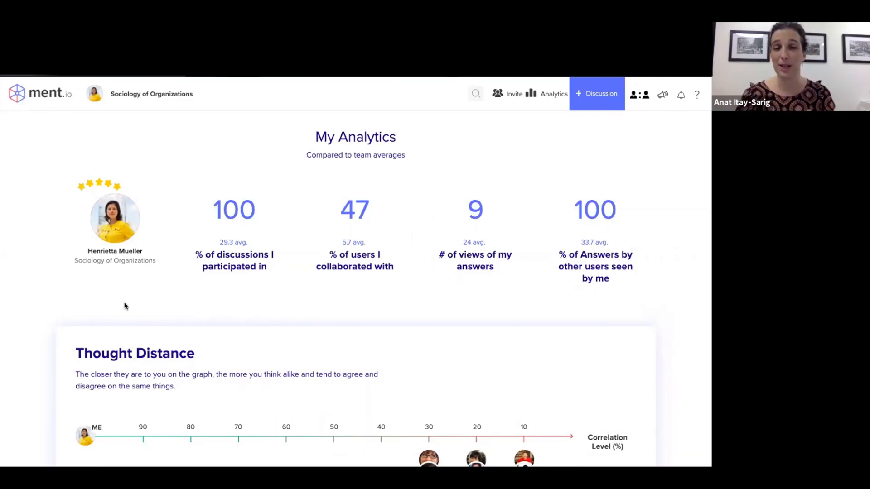
pyautogui.scroll(-3)
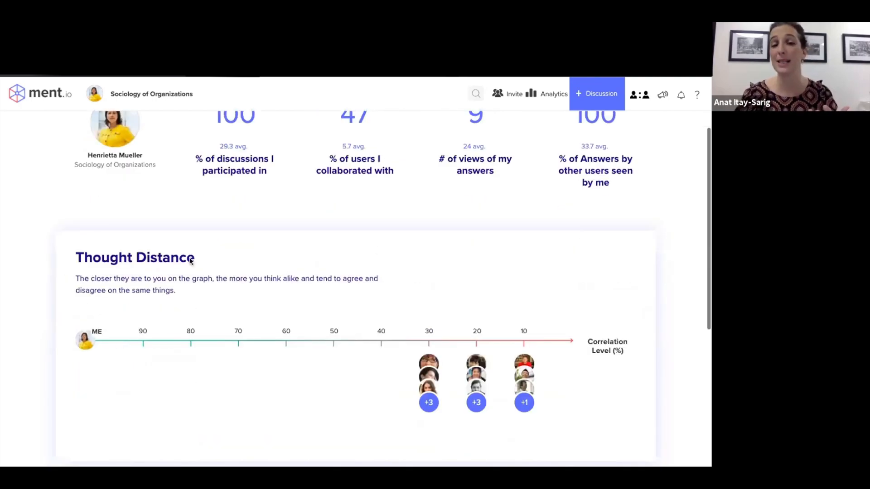
pyautogui.moveTo(127, 407)
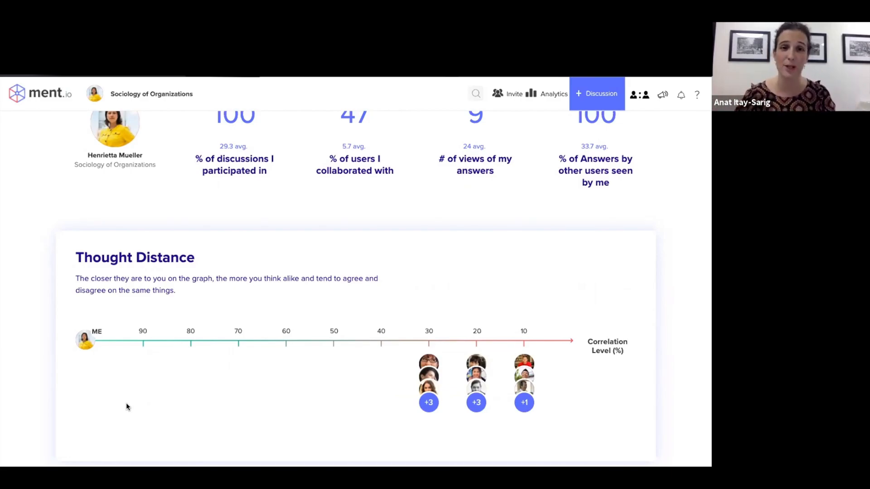
pyautogui.scroll(-3)
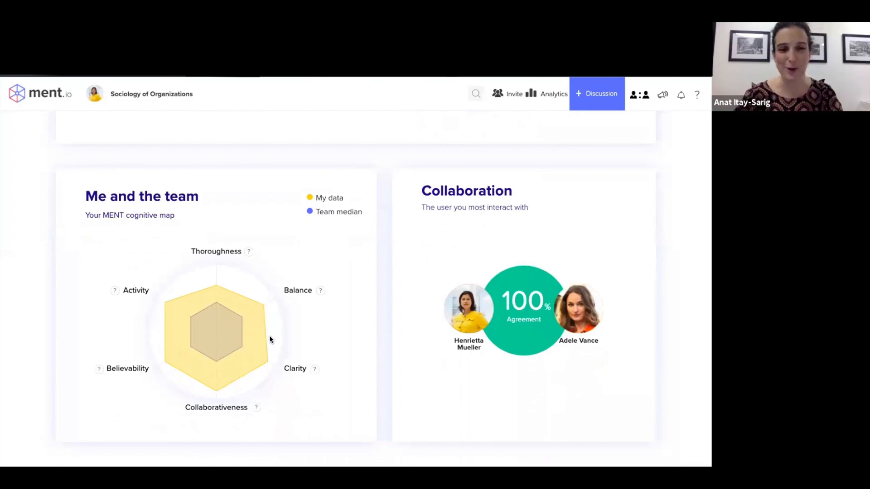
pyautogui.moveTo(335, 331)
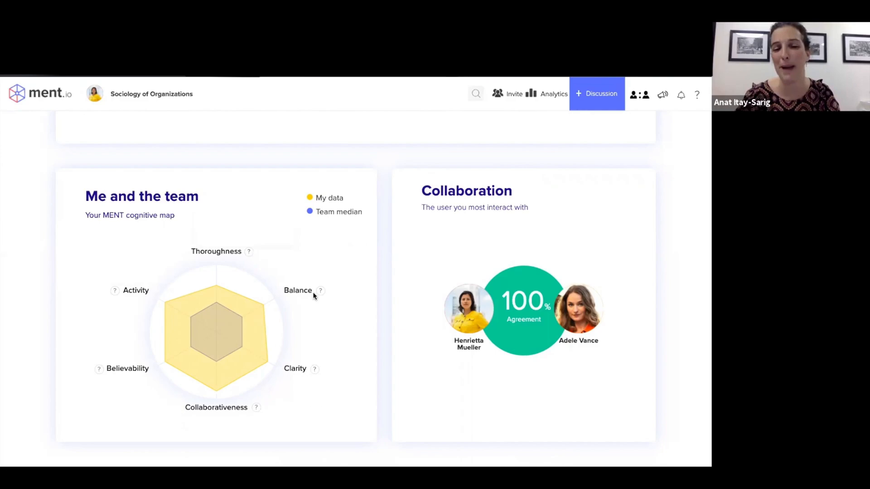
pyautogui.moveTo(302, 334)
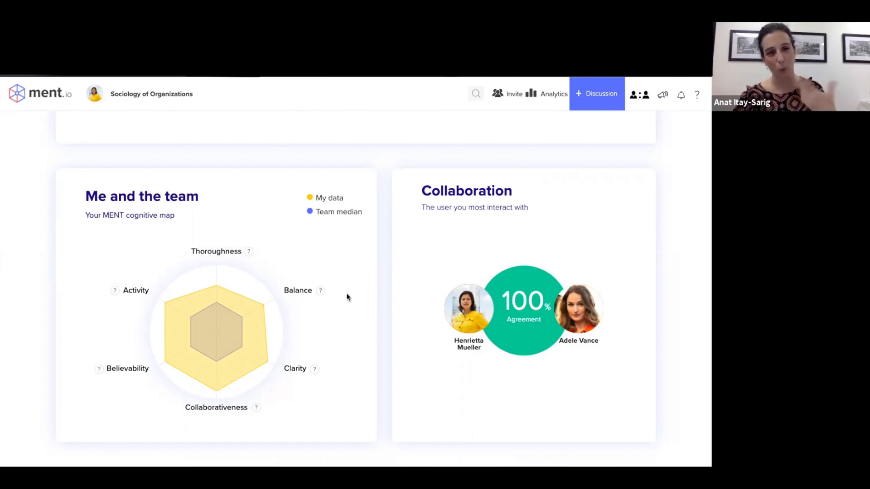
pyautogui.click(553, 93)
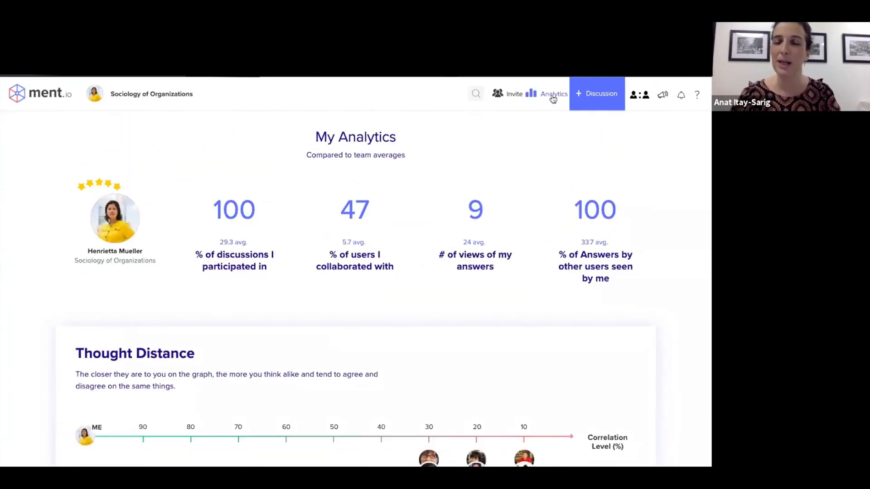
# Review the admins-only participation assessment scores, return to all discussions and start a new discussion.
pyautogui.click(553, 93)
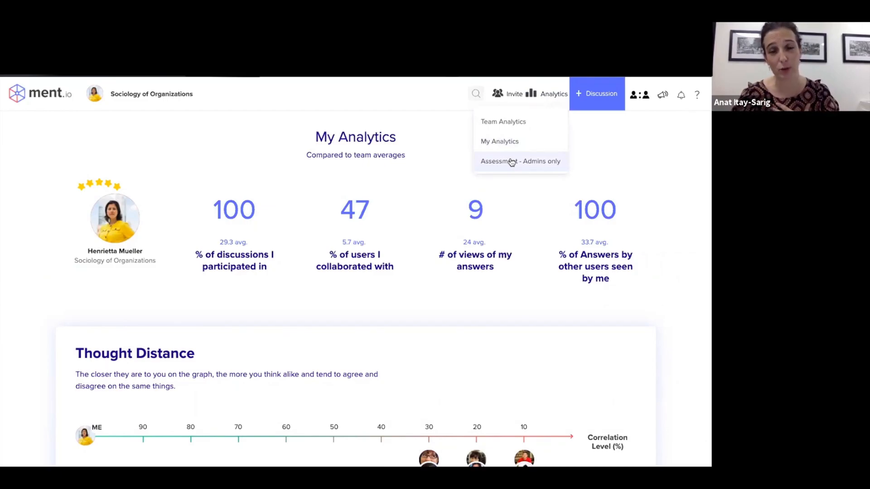
pyautogui.click(520, 162)
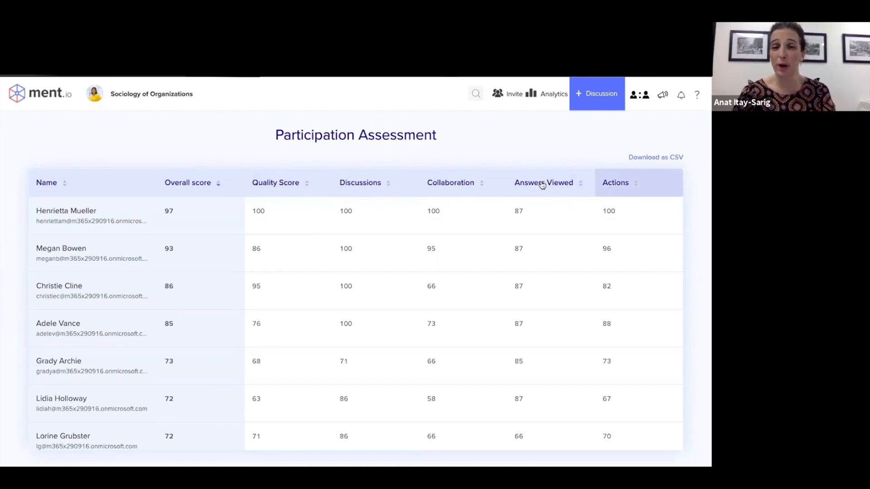
pyautogui.moveTo(543, 182)
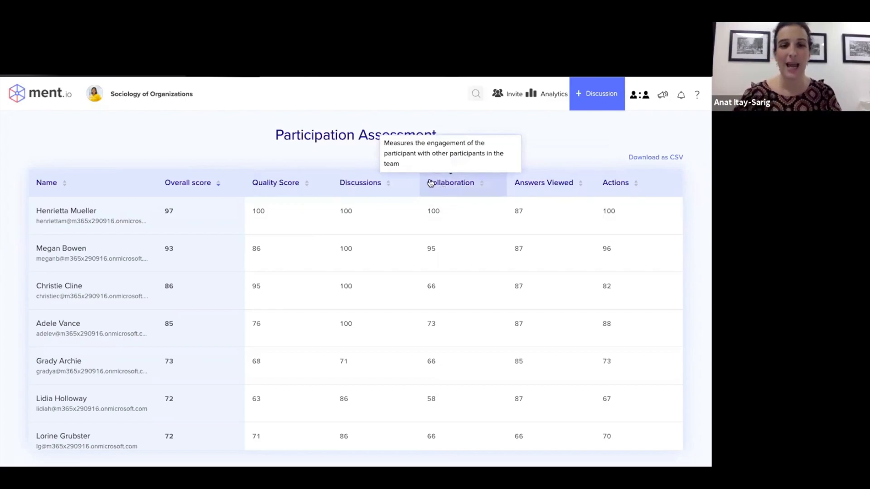
pyautogui.moveTo(276, 182)
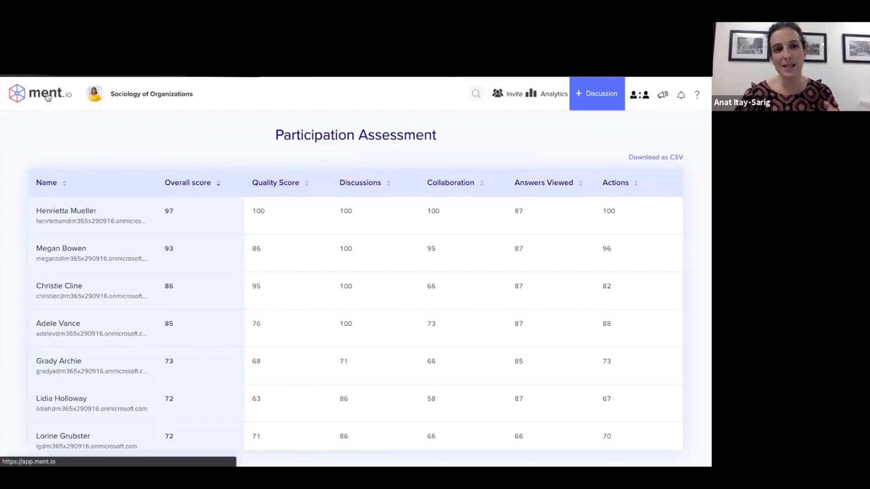
pyautogui.click(597, 93)
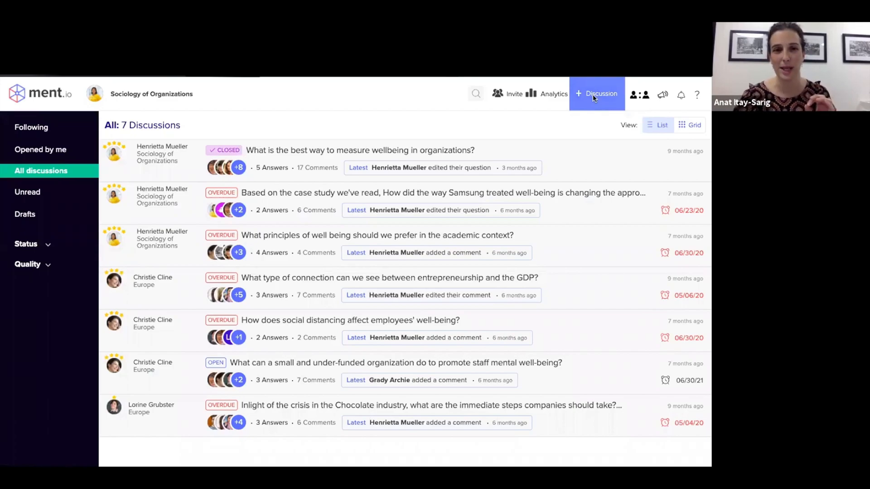
pyautogui.click(597, 93)
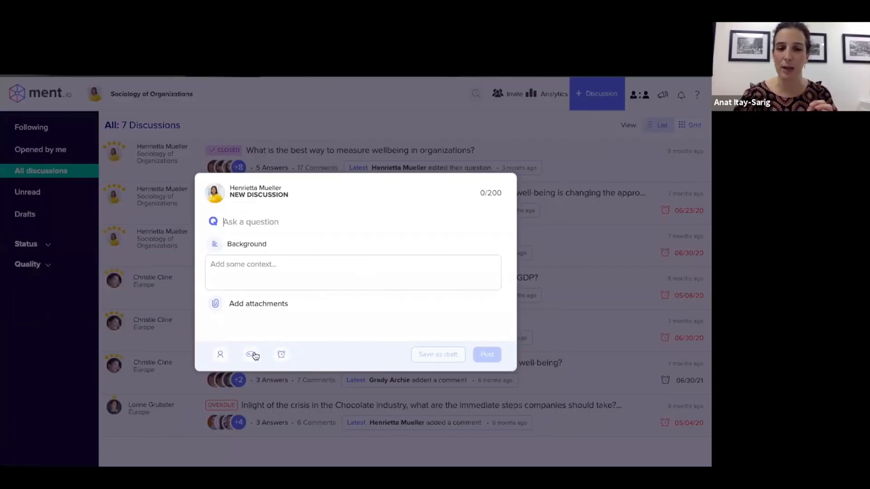
# Enable anonymous answers and replies for the new discussion and begin setting a due date.
pyautogui.click(251, 354)
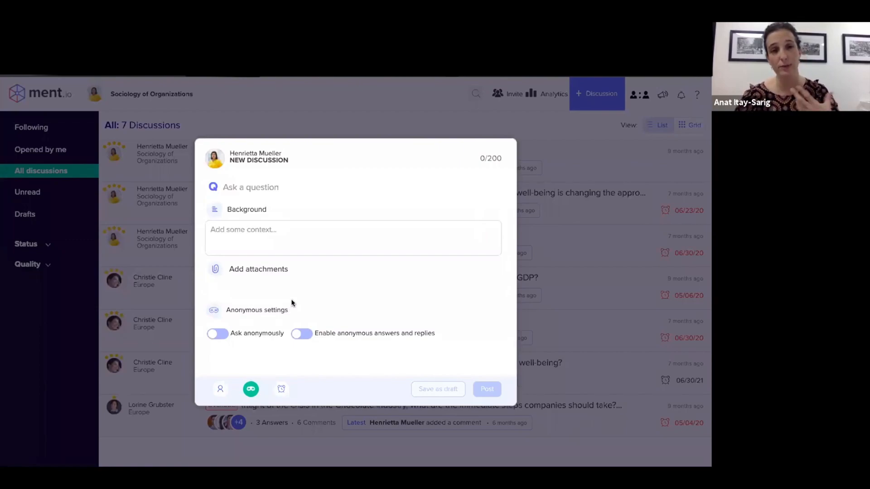
pyautogui.click(301, 334)
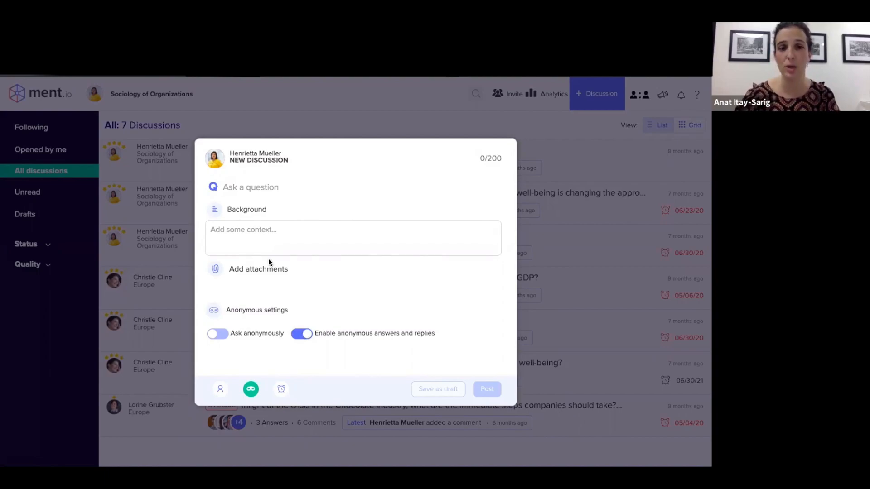
pyautogui.moveTo(291, 307)
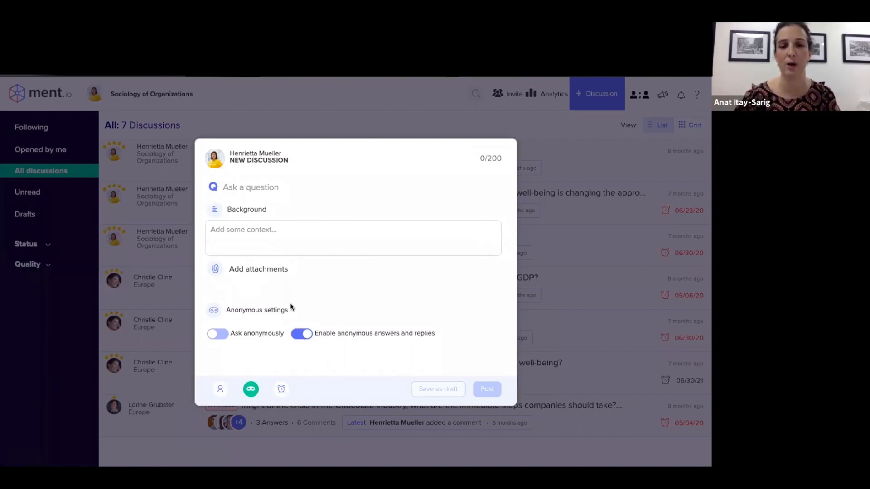
pyautogui.click(281, 389)
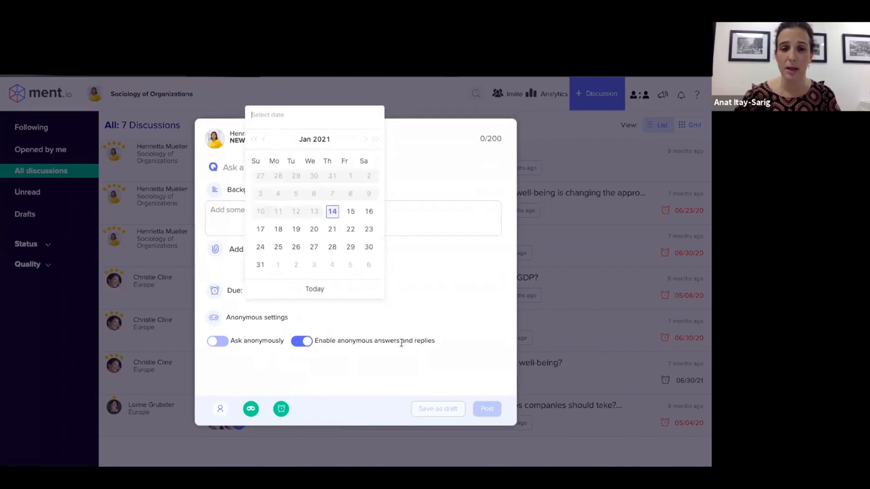
pyautogui.moveTo(538, 221)
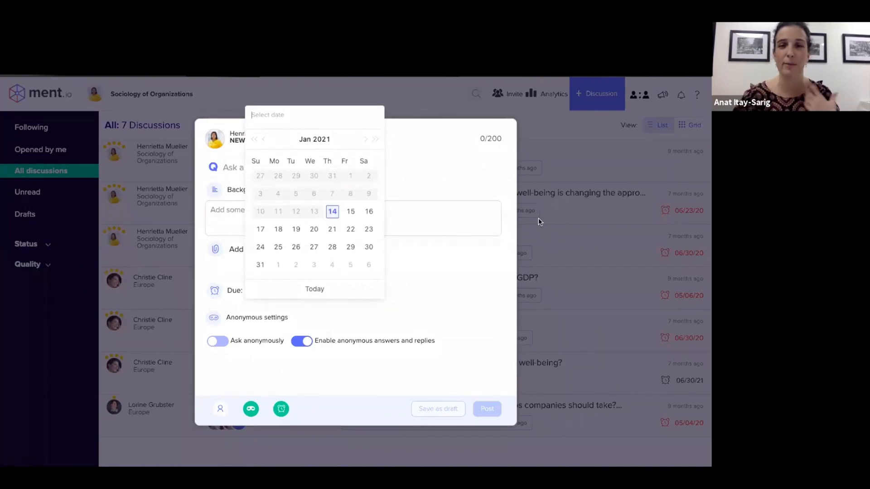